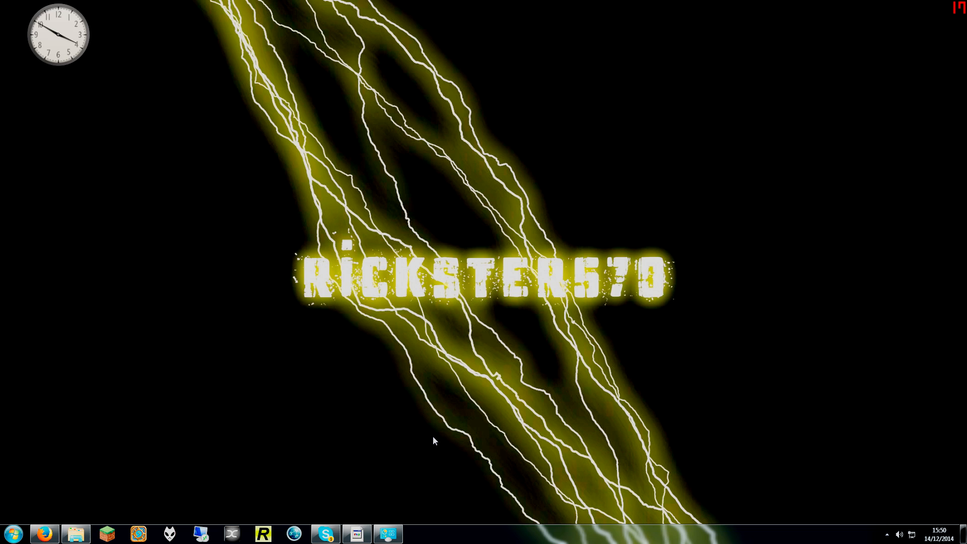
pyautogui.moveTo(436, 447)
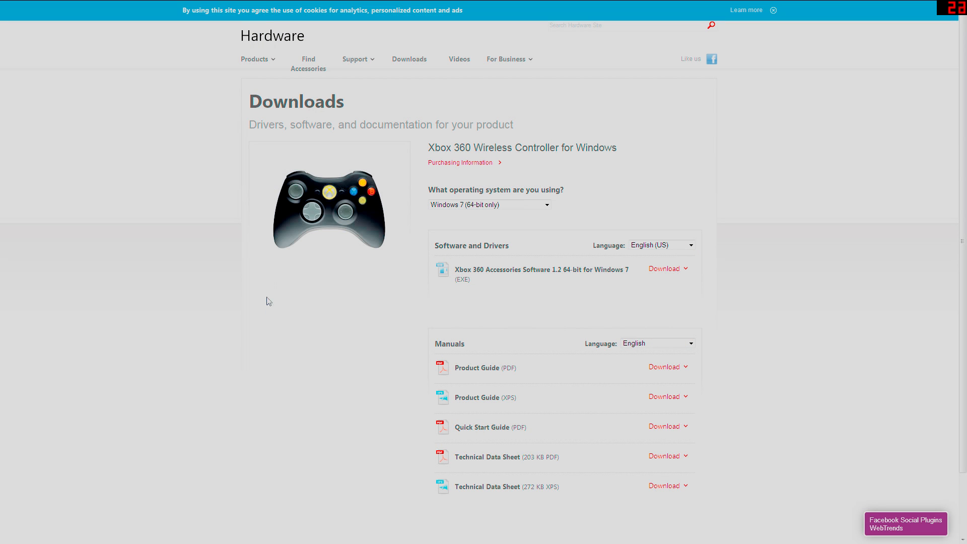
pyautogui.moveTo(483, 141)
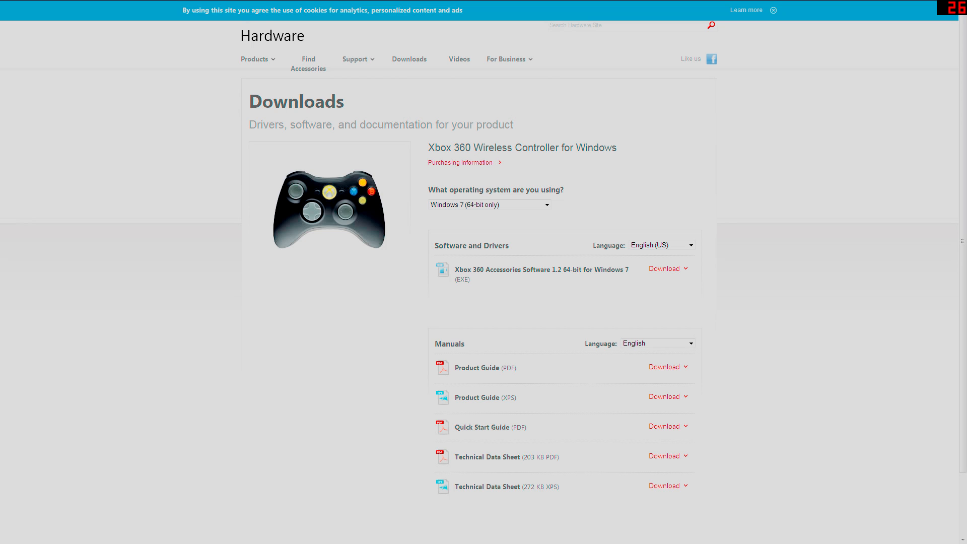
pyautogui.moveTo(538, 208)
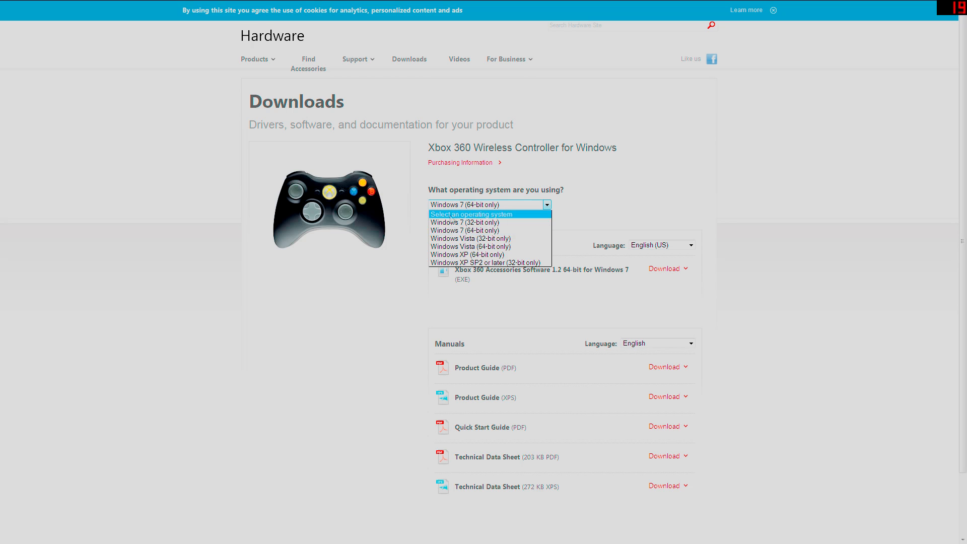
pyautogui.moveTo(465, 231)
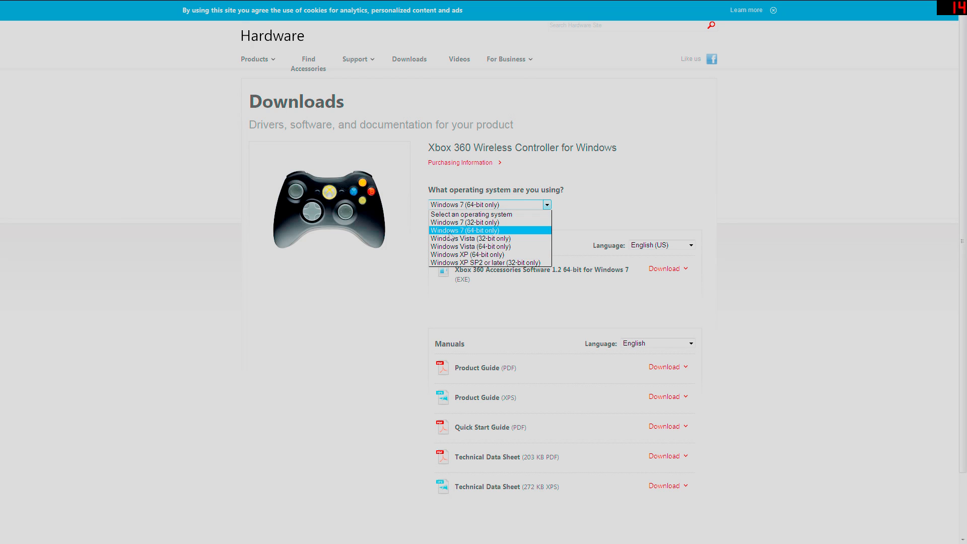
# Download and save the Xbox 360 Accessories Software installer for Windows 7 64-bit.
pyautogui.click(465, 230)
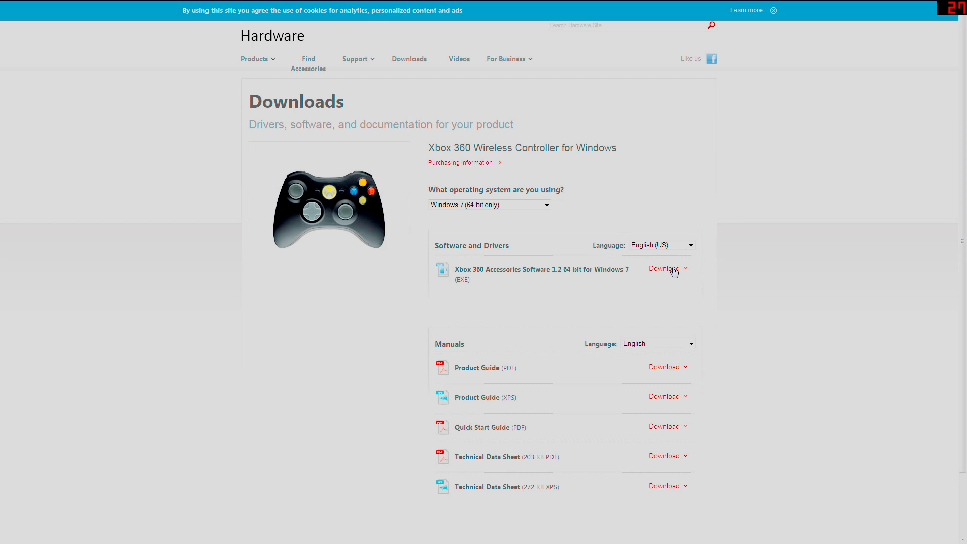
pyautogui.click(664, 268)
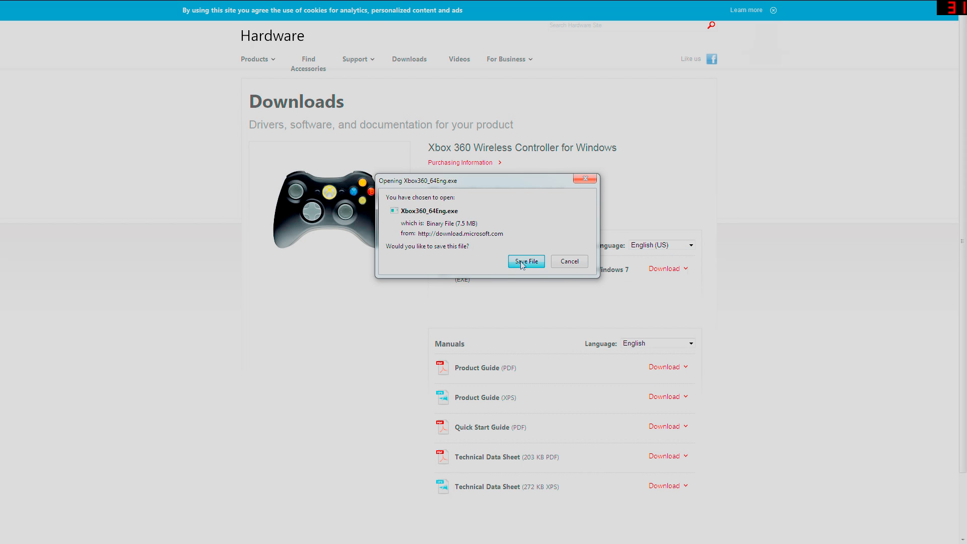
pyautogui.click(526, 261)
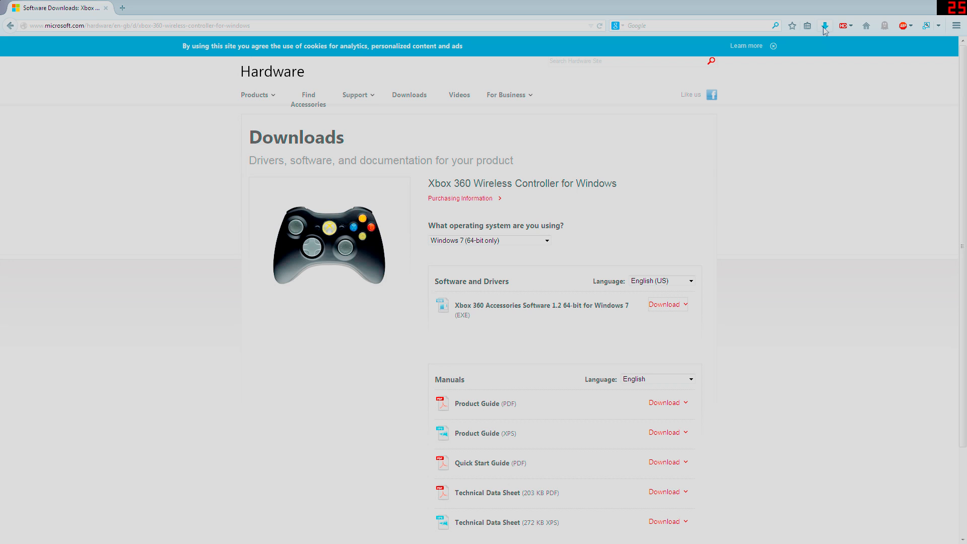
# Run the downloaded Xbox360_64Eng.exe installer past the security warning and finish setup.
pyautogui.click(664, 304)
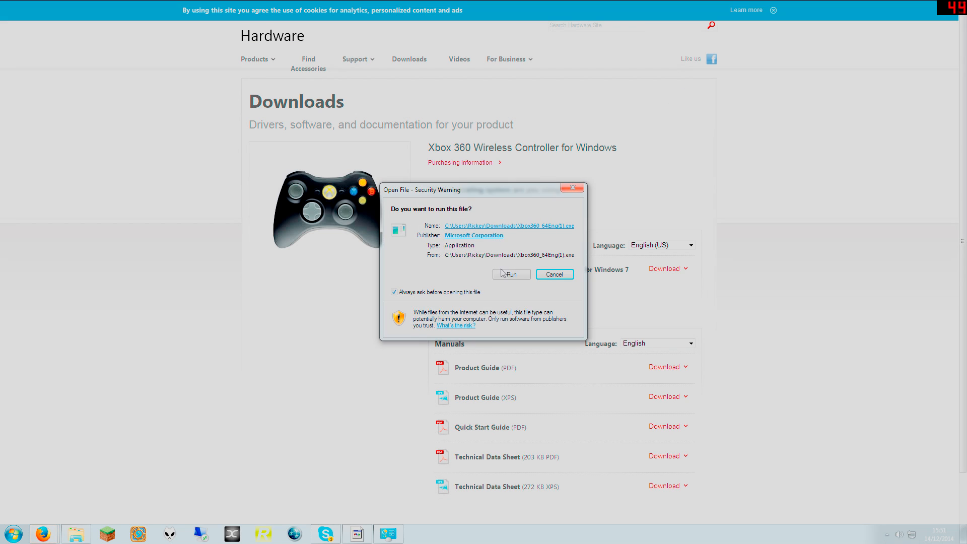
pyautogui.click(512, 274)
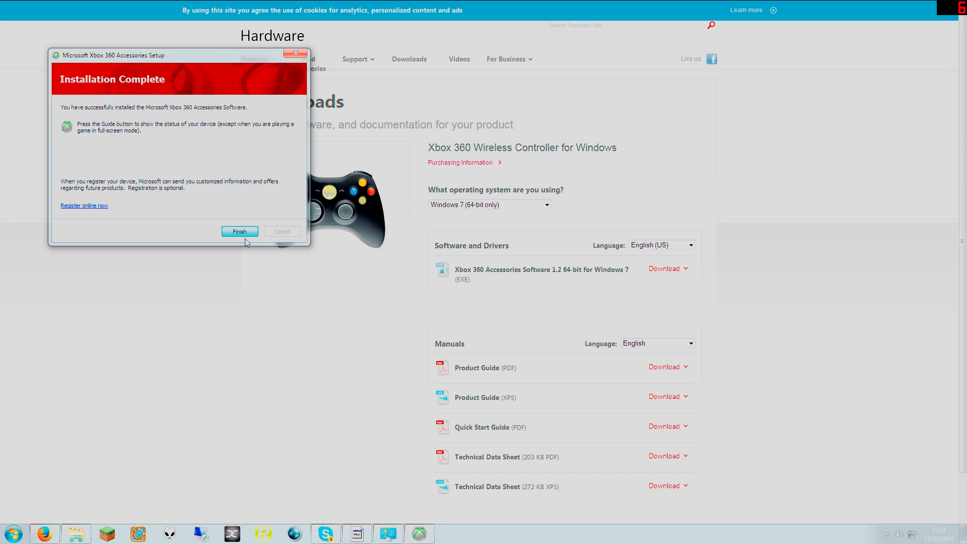
pyautogui.click(239, 231)
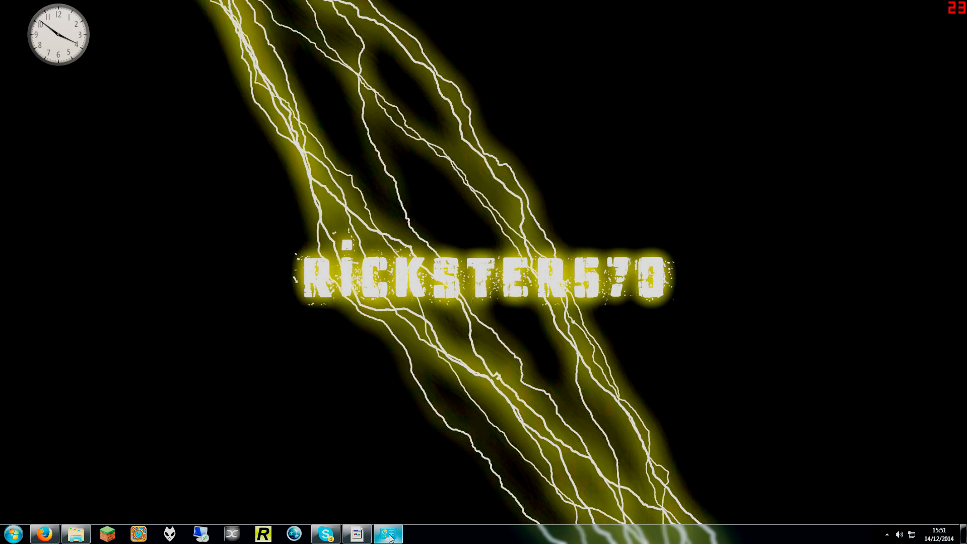
# Open Device Manager from Control Panel and bring up the Unknown device's context menu.
pyautogui.click(388, 534)
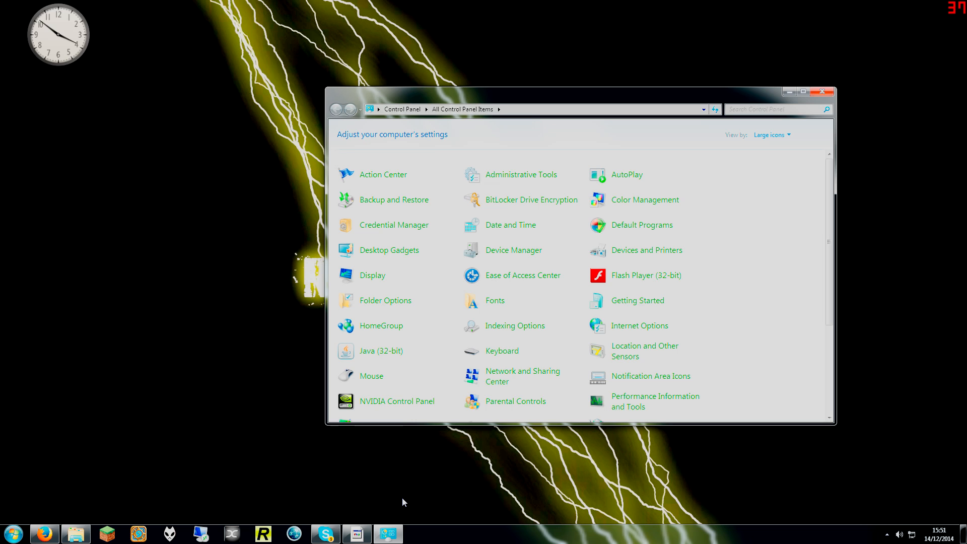
pyautogui.moveTo(510, 253)
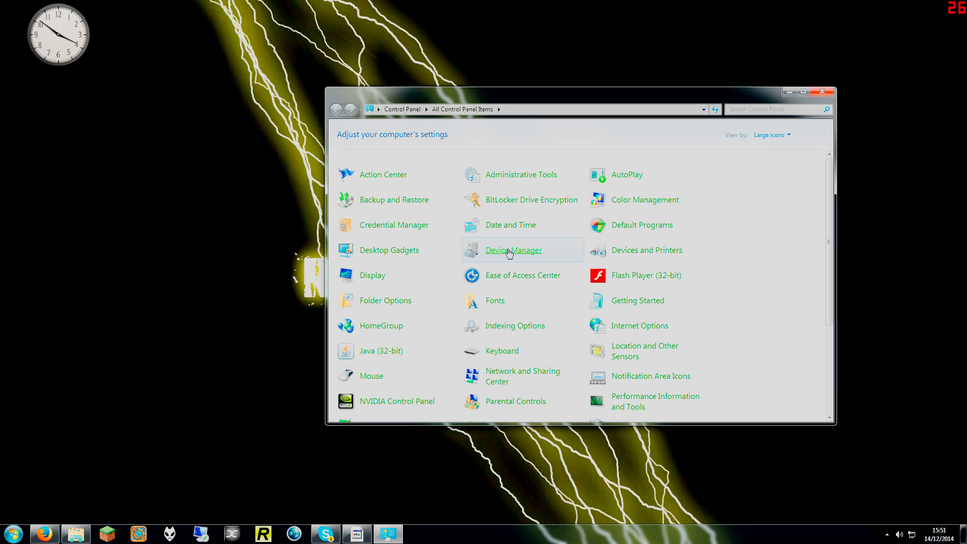
pyautogui.click(514, 250)
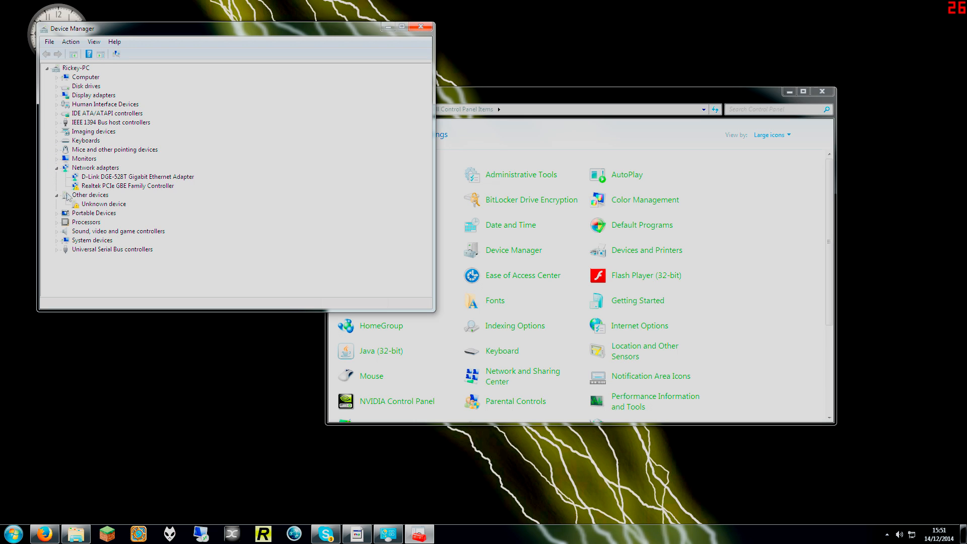
pyautogui.moveTo(88, 208)
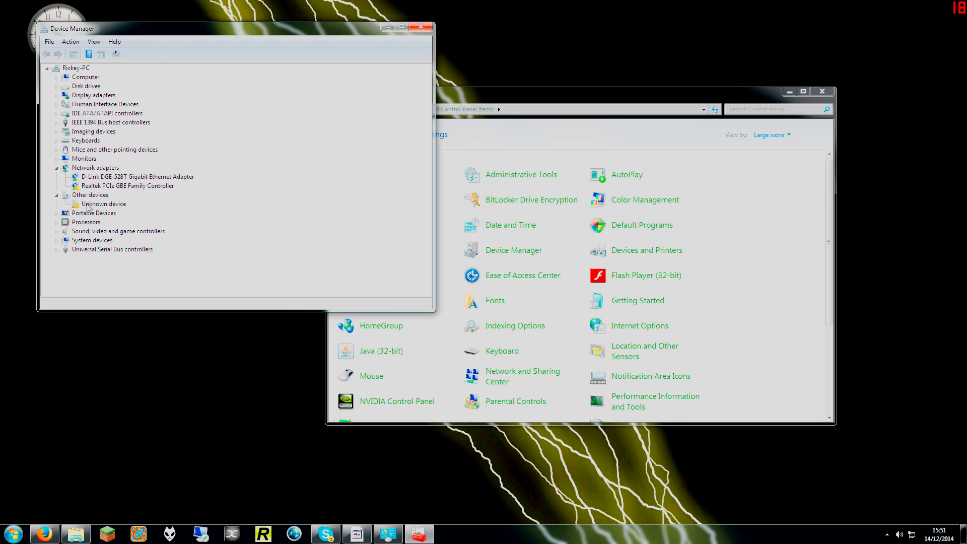
pyautogui.click(104, 204)
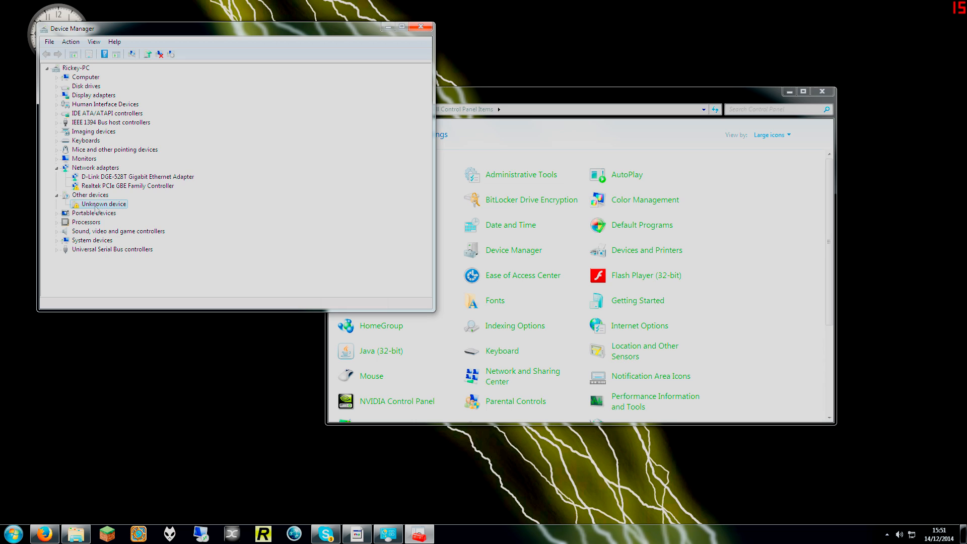
pyautogui.rightClick(101, 203)
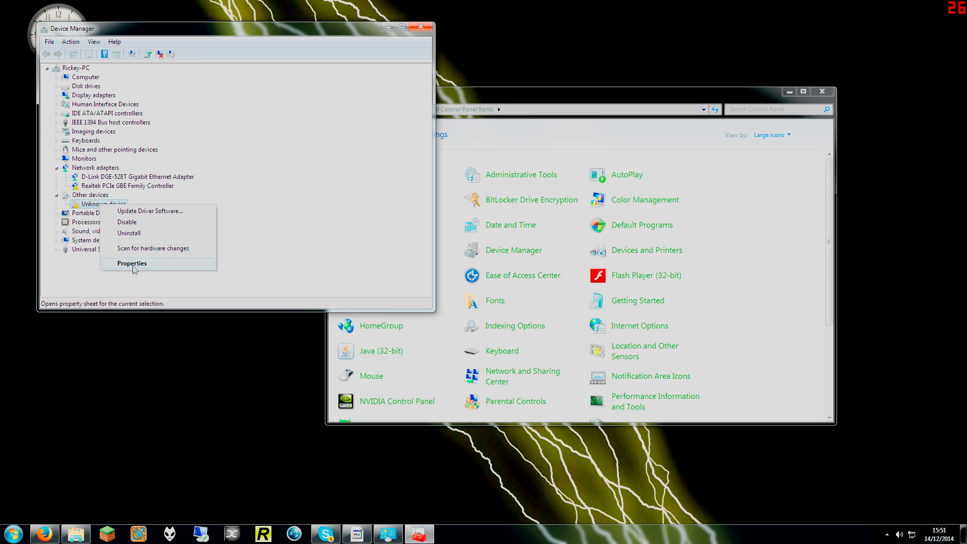
# Start Update Driver from the Unknown device's Properties and choose to browse this computer.
pyautogui.click(132, 263)
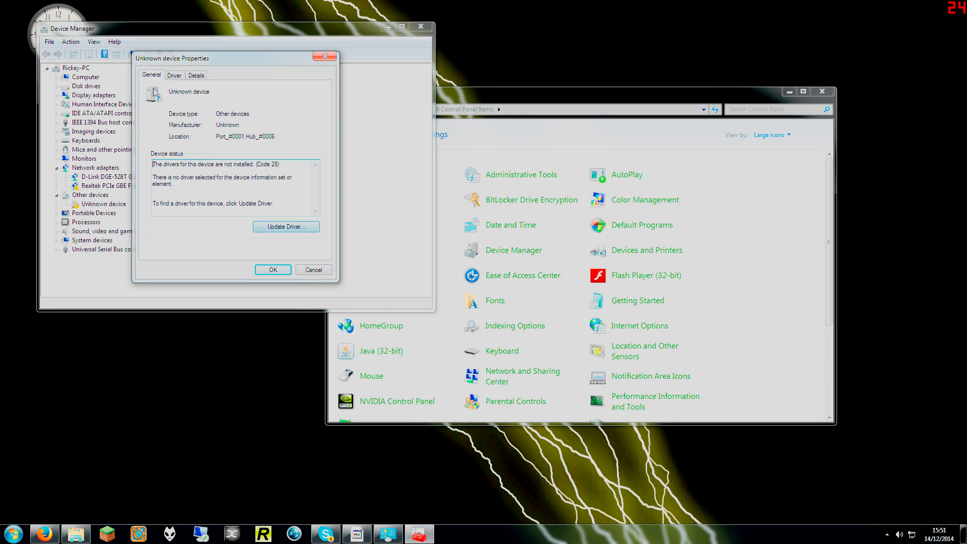
pyautogui.click(285, 227)
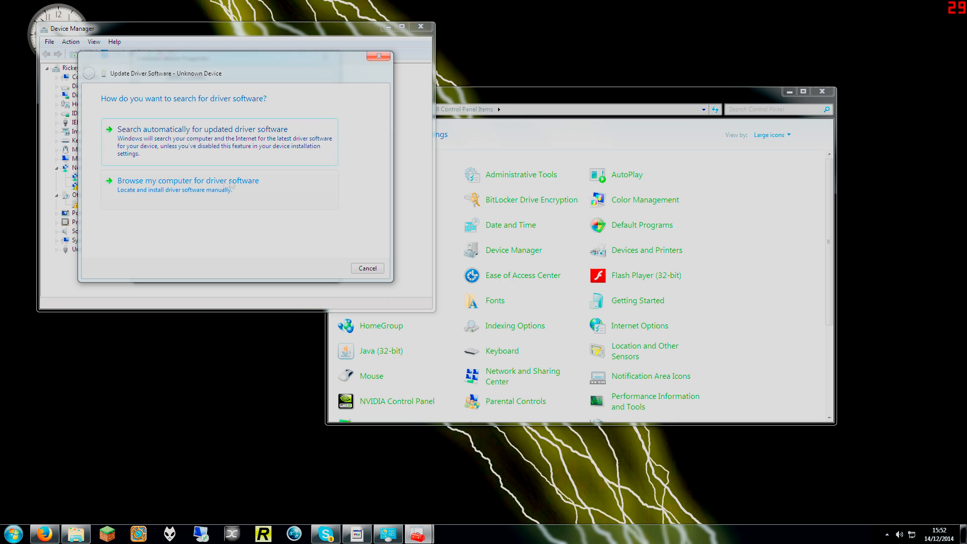
pyautogui.moveTo(185, 210)
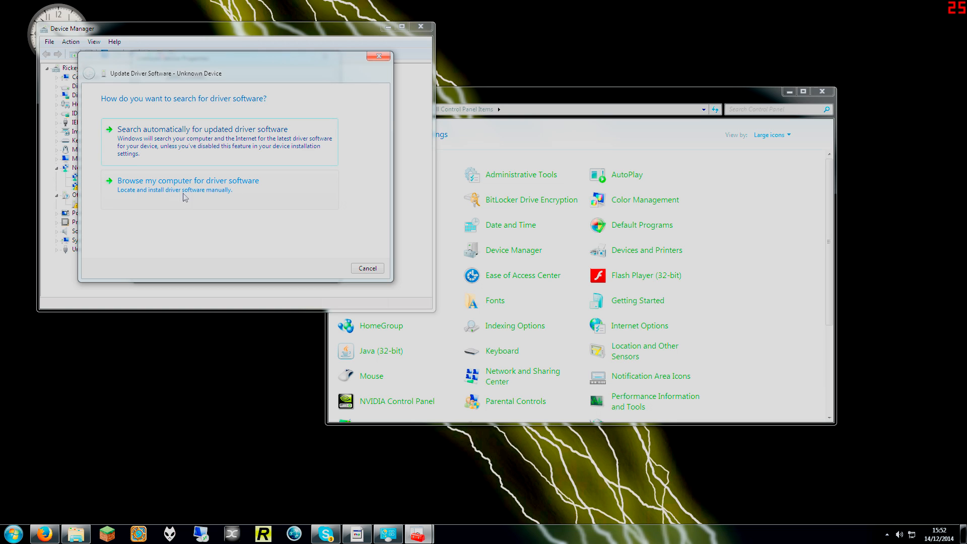
pyautogui.click(188, 180)
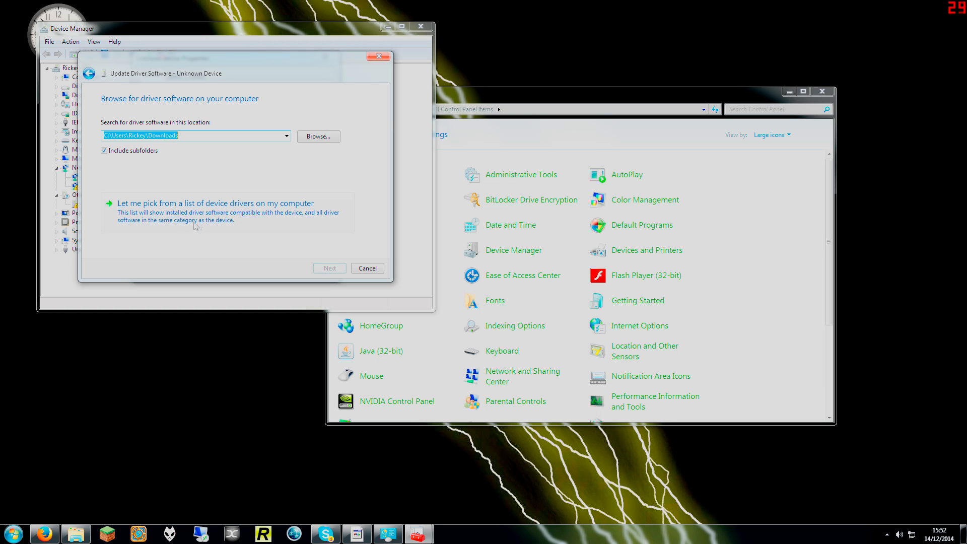
pyautogui.click(216, 203)
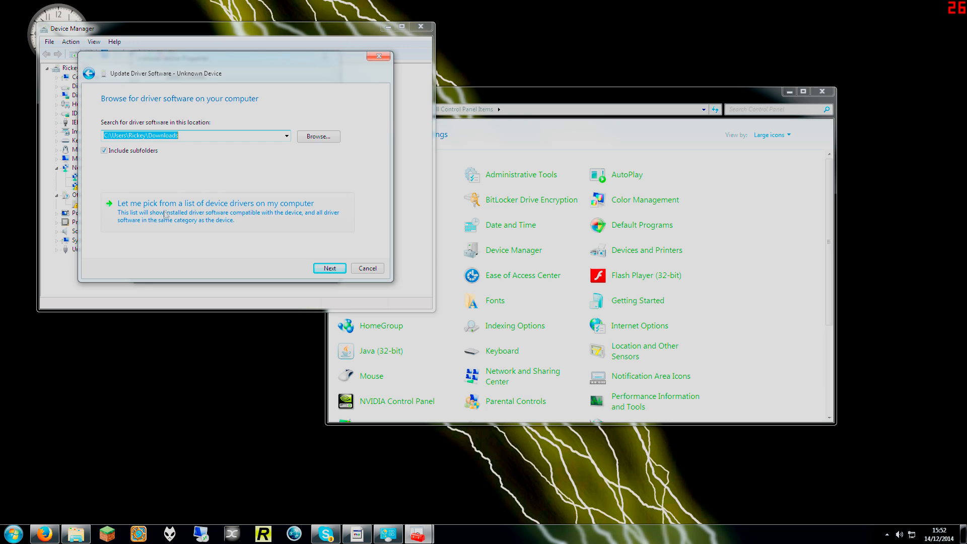
pyautogui.moveTo(264, 211)
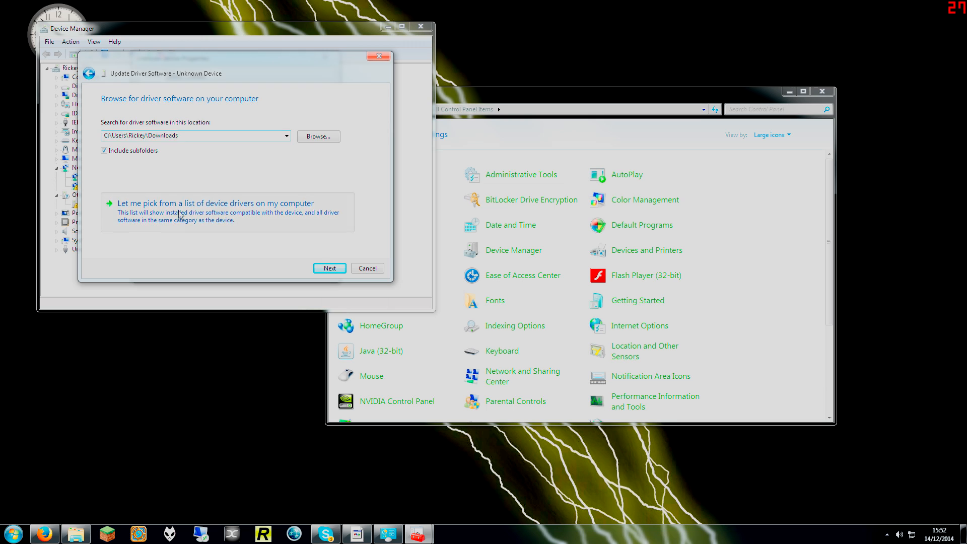
# Install the Xbox 360 Controller for Windows driver from Microsoft Common Controller For Windows Class.
pyautogui.click(216, 203)
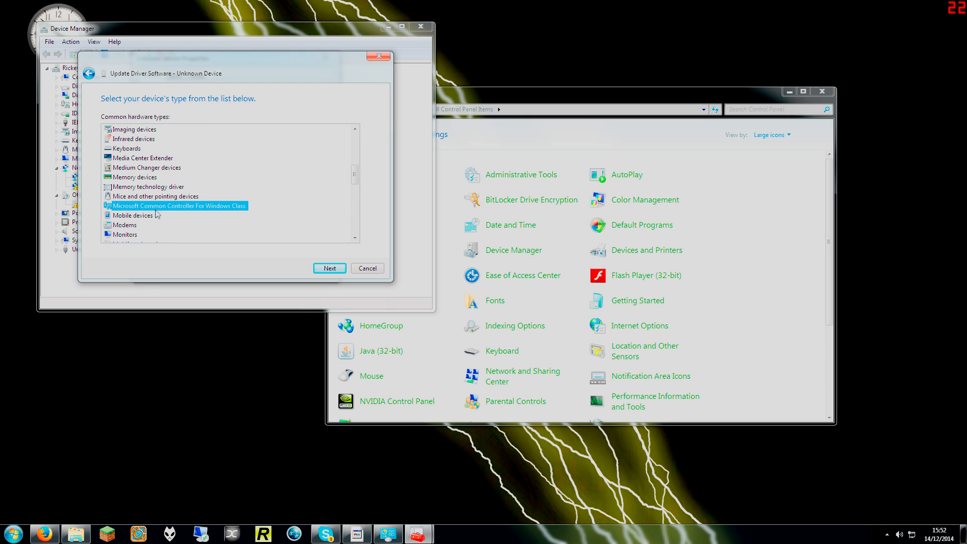
pyautogui.moveTo(332, 266)
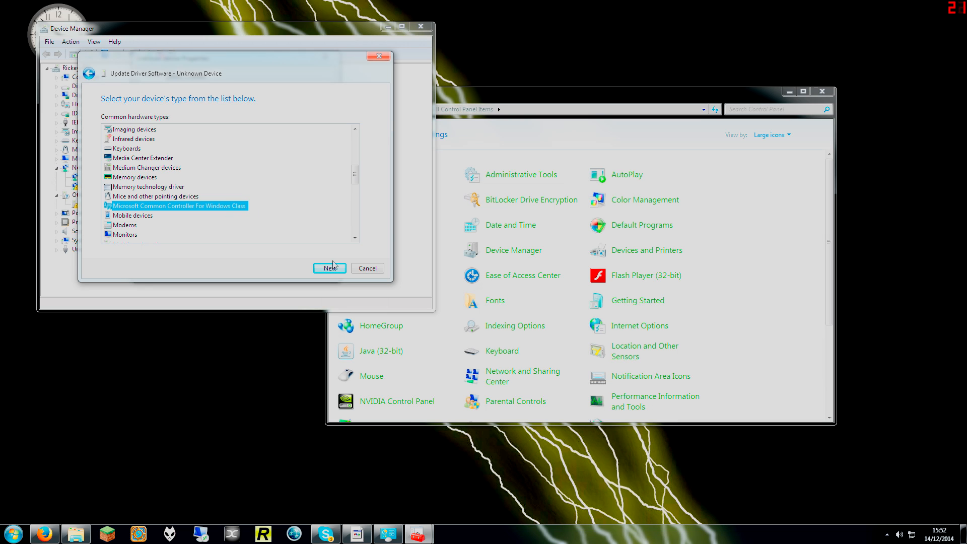
pyautogui.click(330, 268)
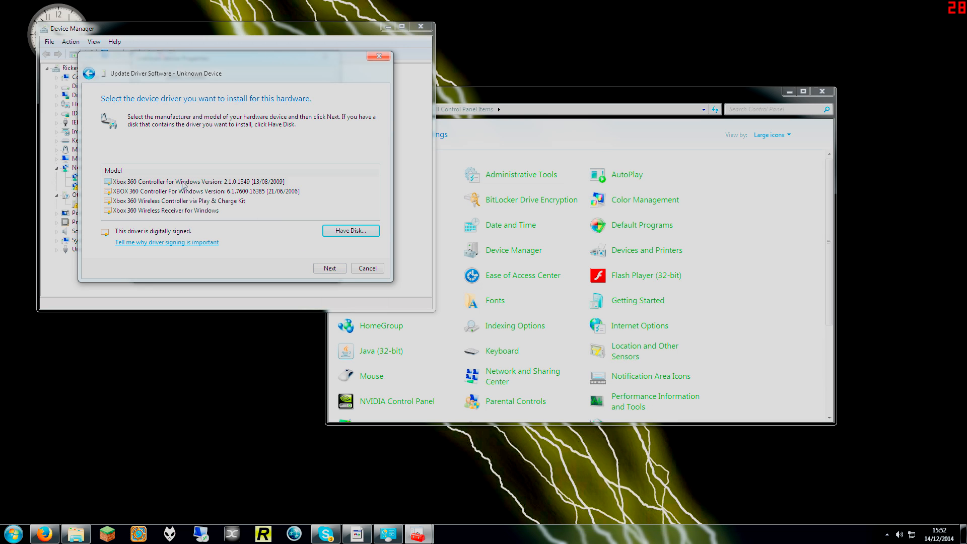
pyautogui.click(330, 268)
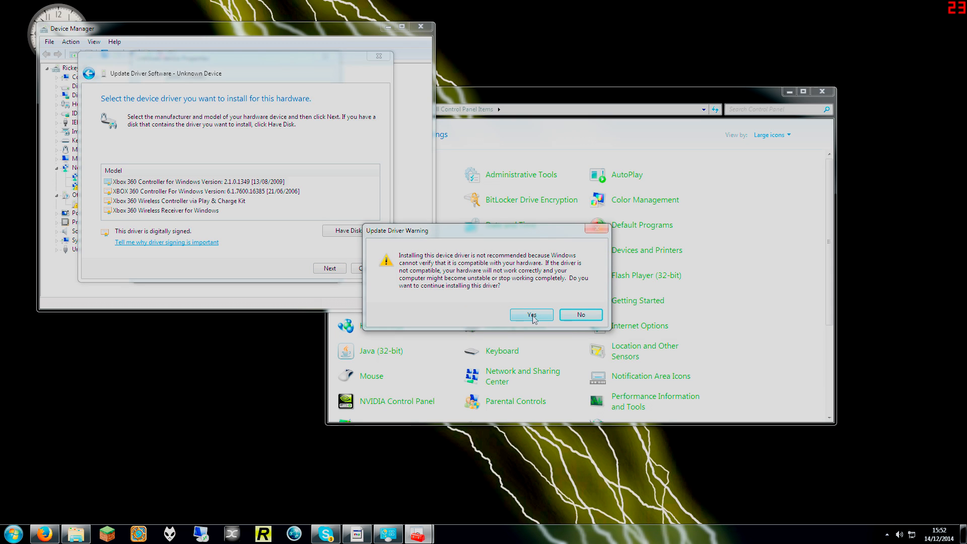
pyautogui.click(532, 314)
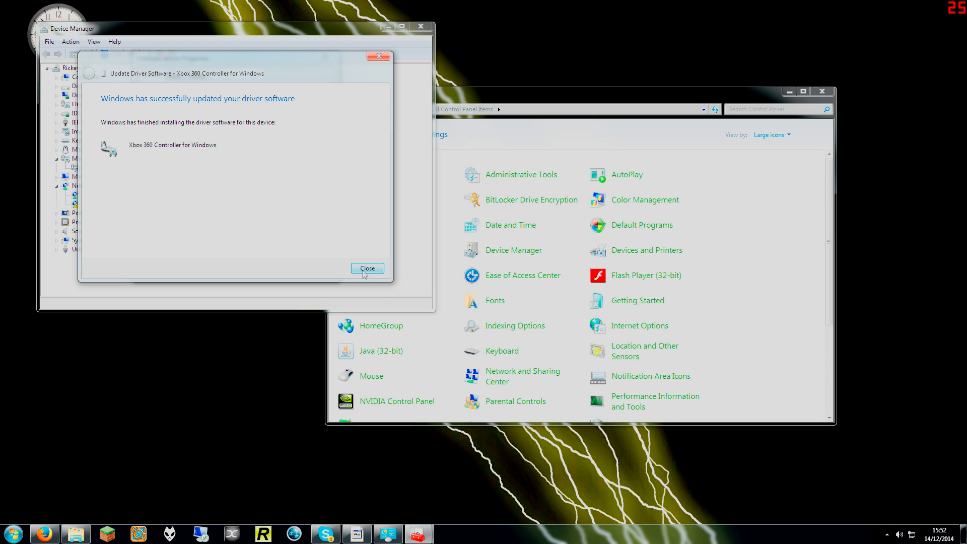
pyautogui.moveTo(372, 273)
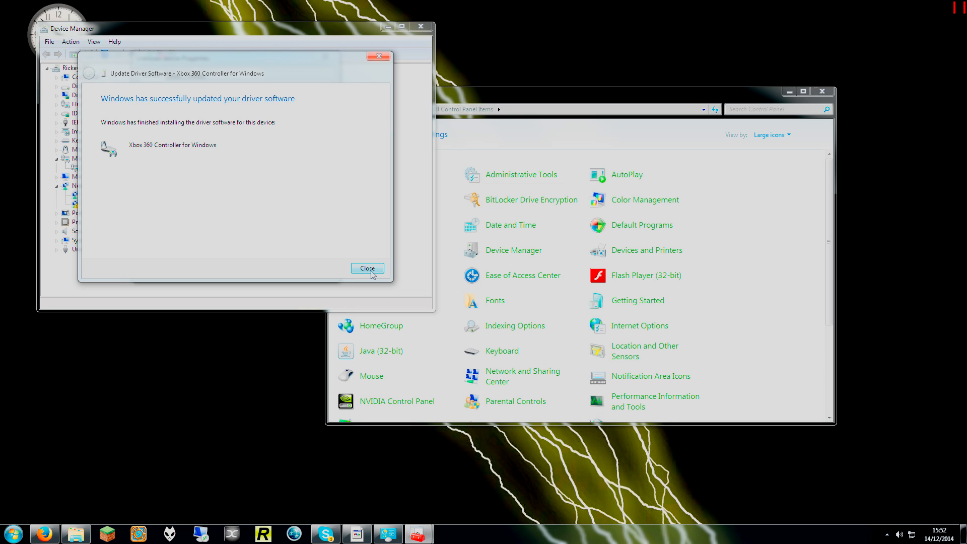